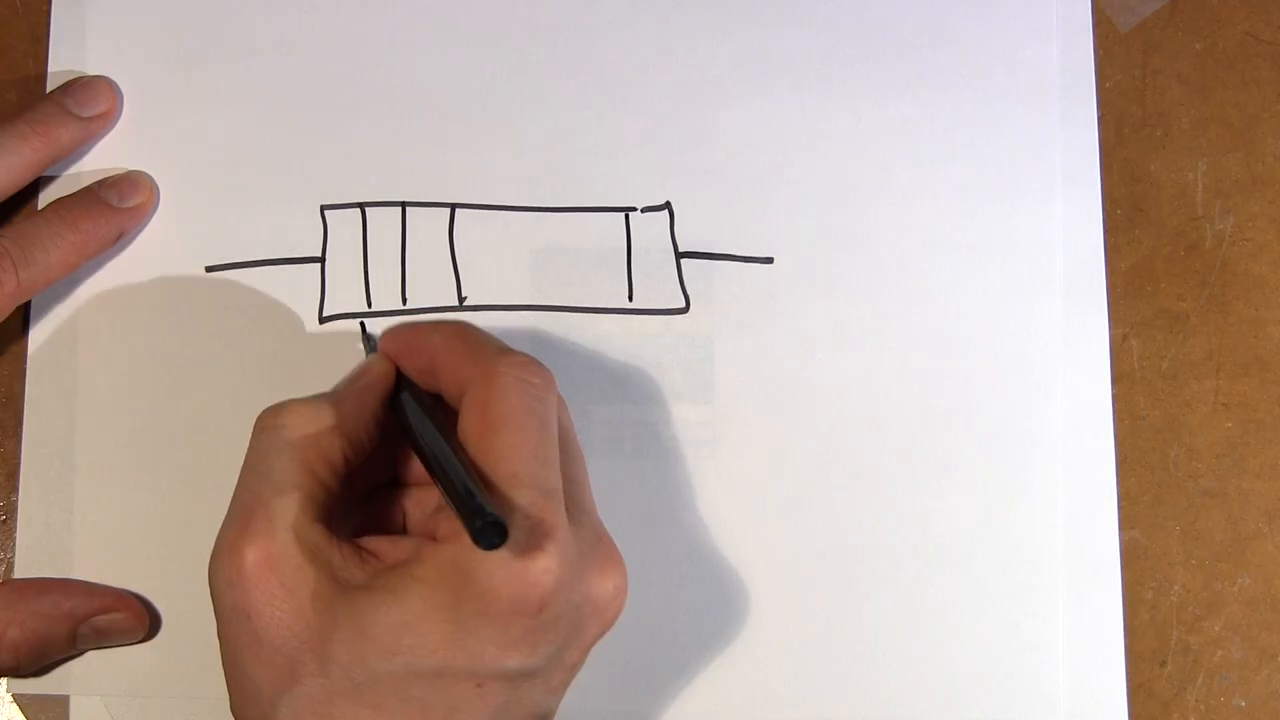
{"action": "left_click_drag", "start_coordinate": [350, 320], "coordinate": [230, 440]}
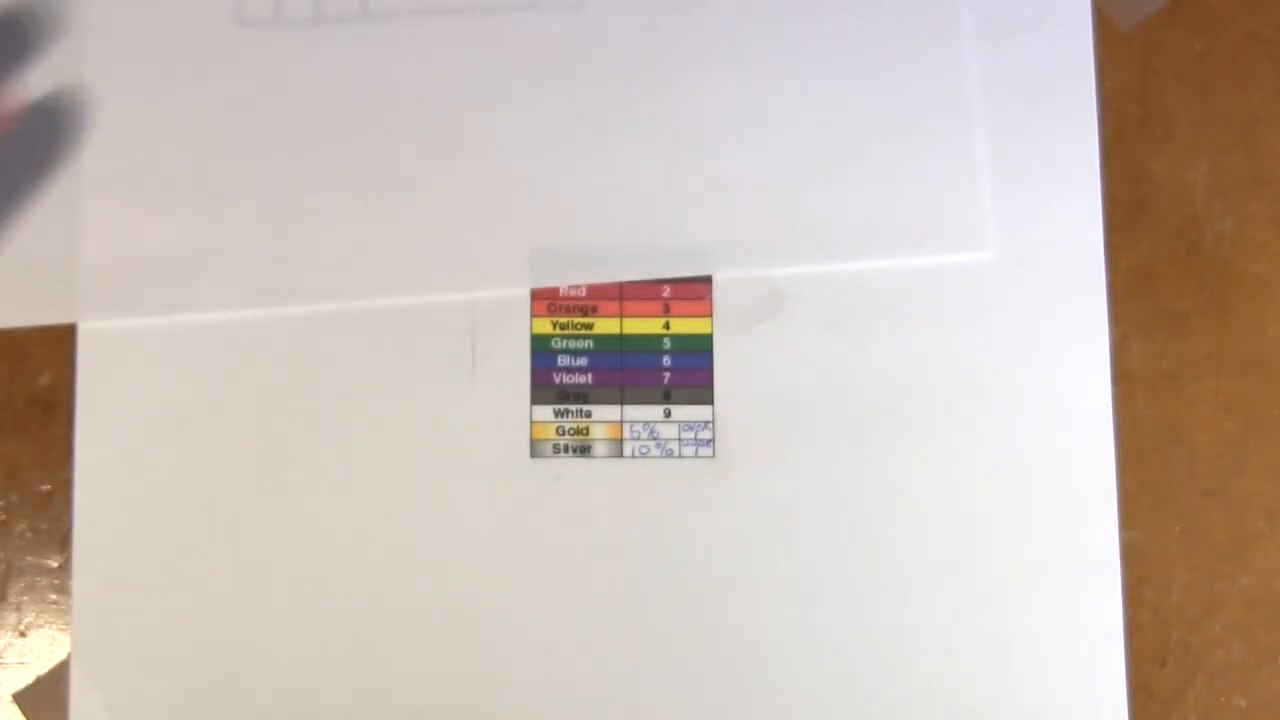
{"action": "left_click_drag", "start_coordinate": [350, 236], "coordinate": [560, 230]}
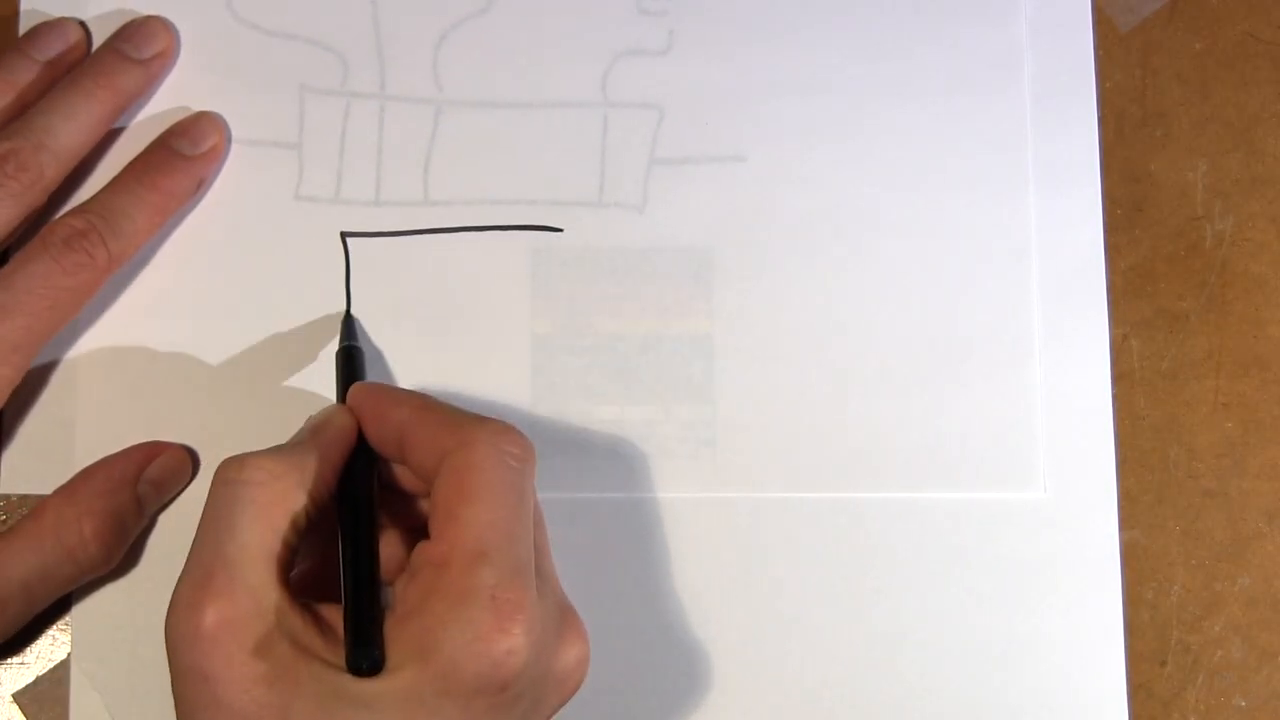